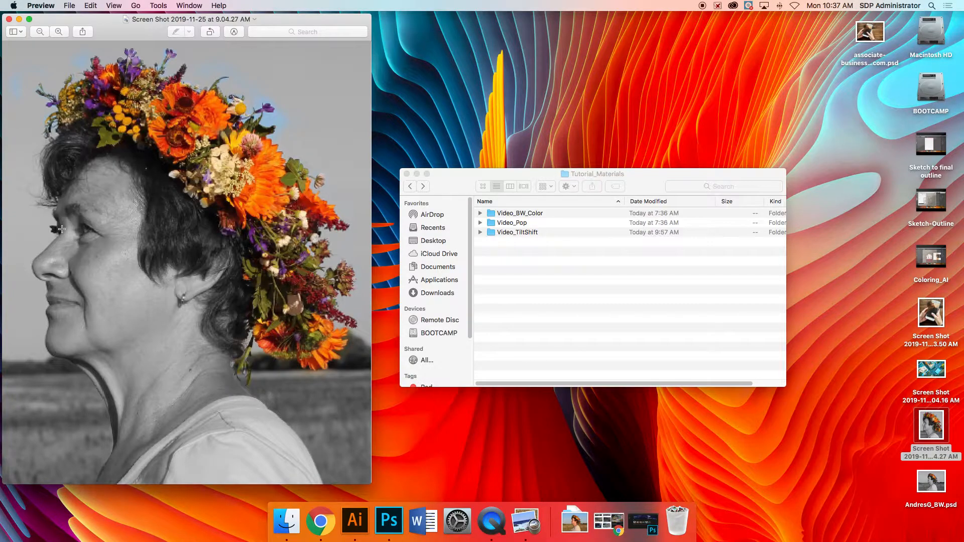
mouse_move(278, 161)
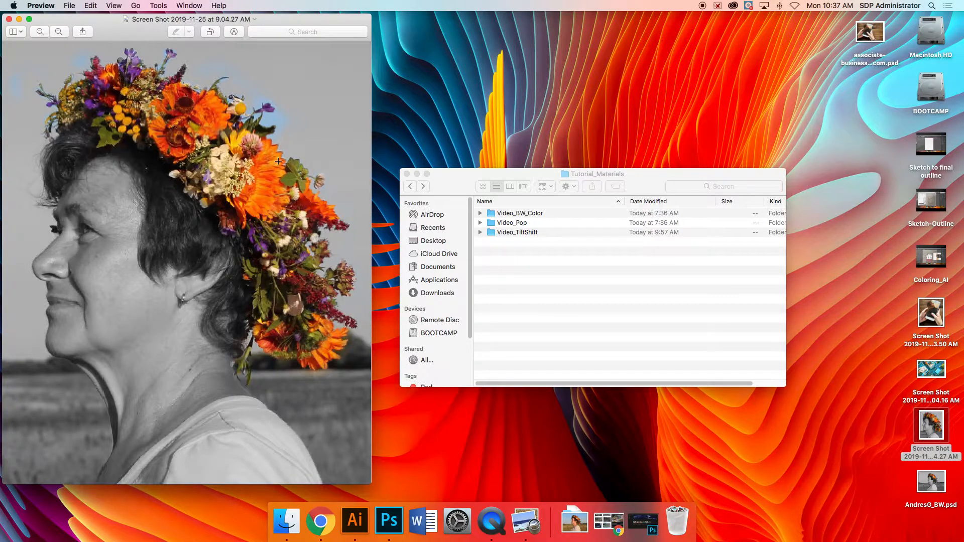
mouse_move(377, 380)
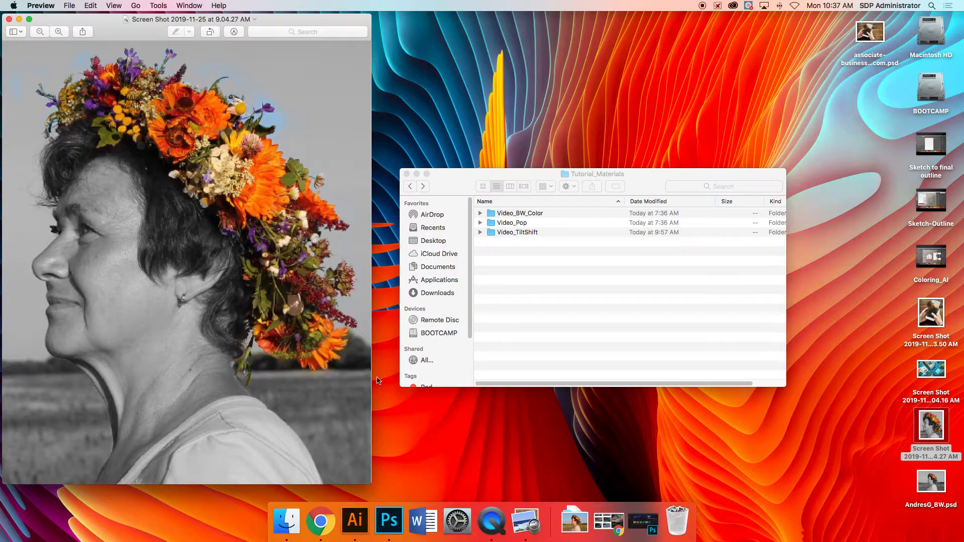
mouse_move(389, 521)
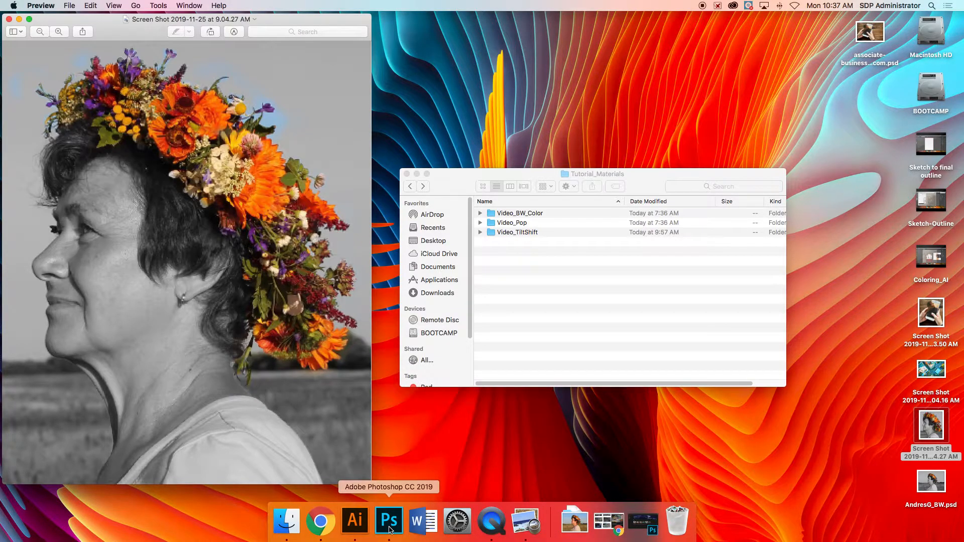
Step: Open the recent photo nature-person-plant-woman-field-flower-863834-pxhere.com.jpg in Photoshop
left_click(388, 521)
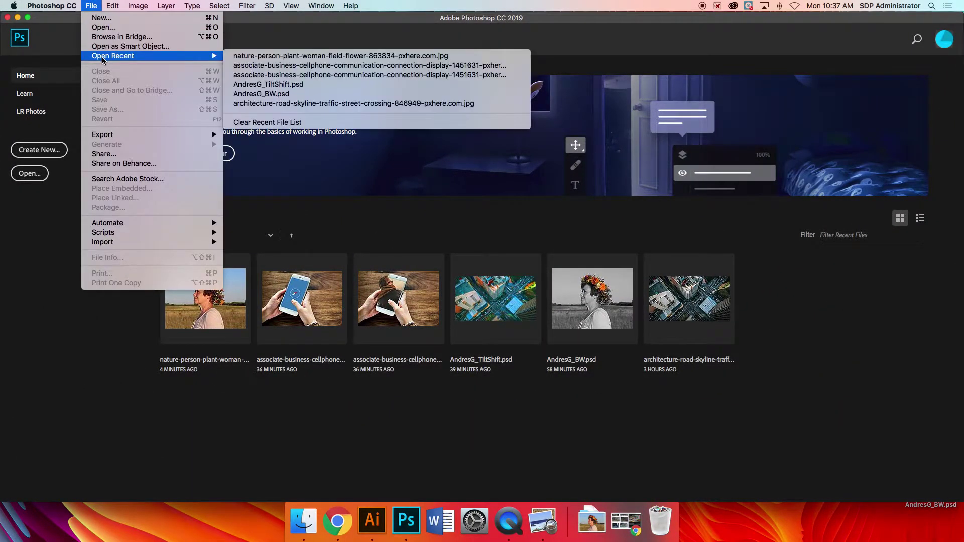
mouse_move(121, 36)
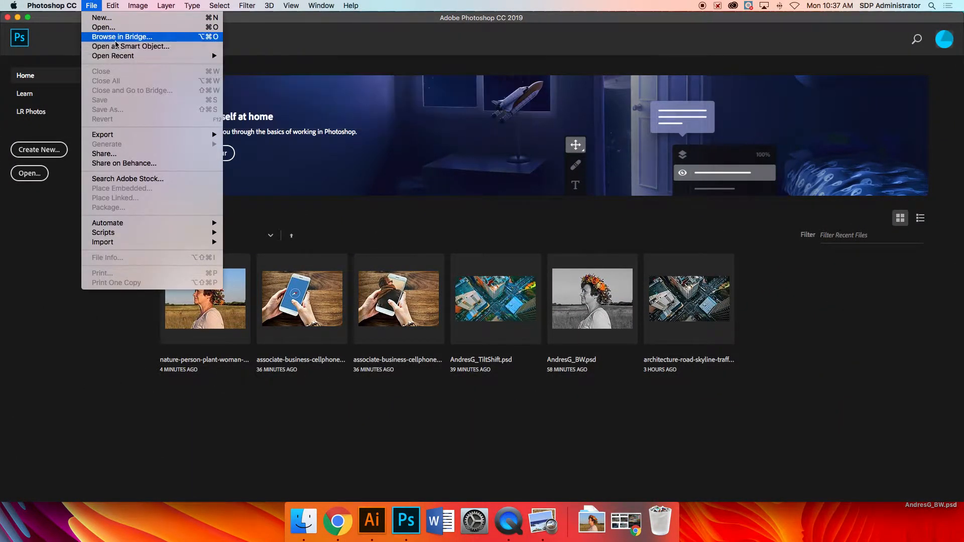
mouse_move(103, 27)
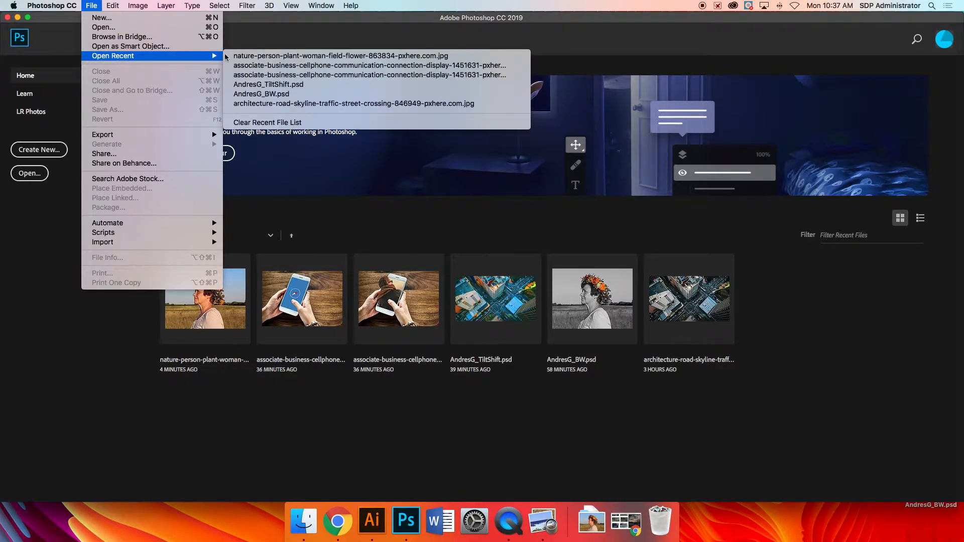
left_click(334, 56)
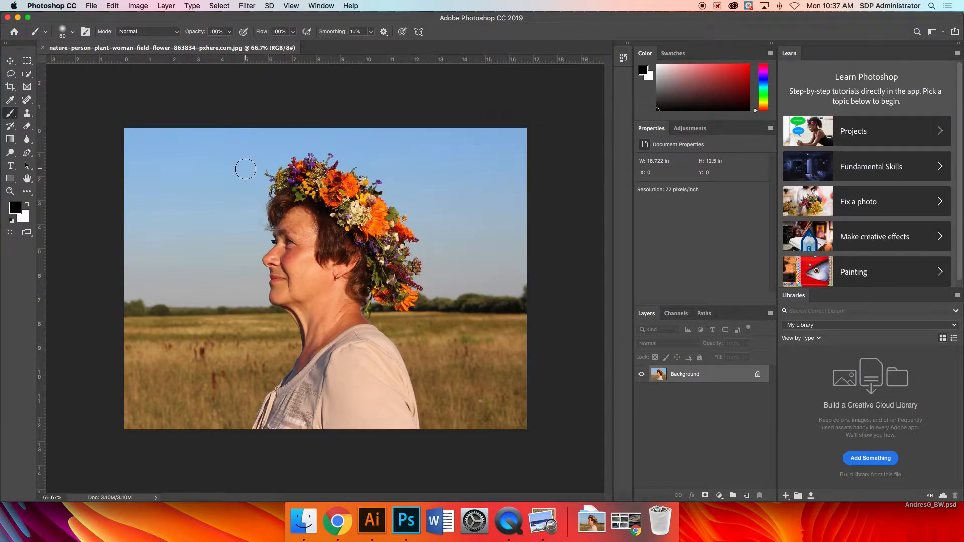
mouse_move(297, 215)
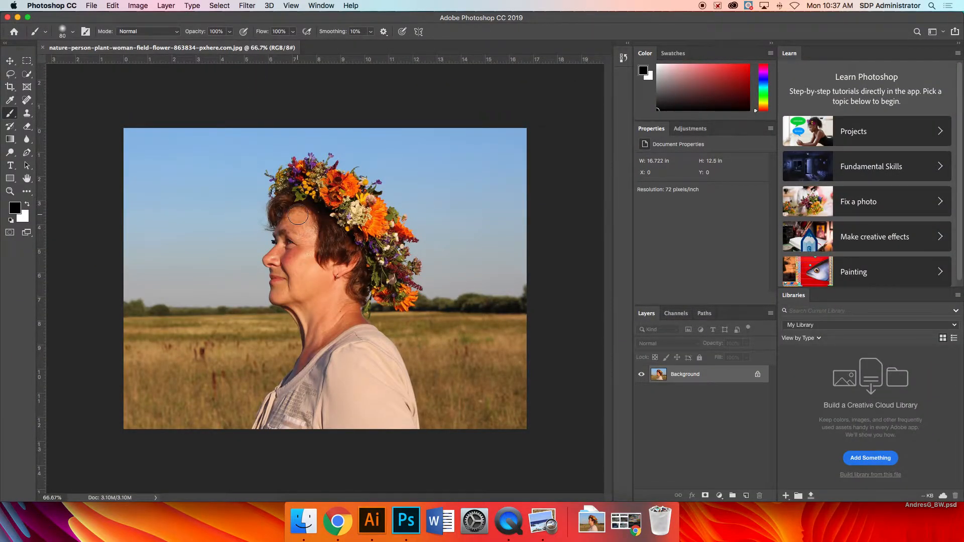
mouse_move(184, 174)
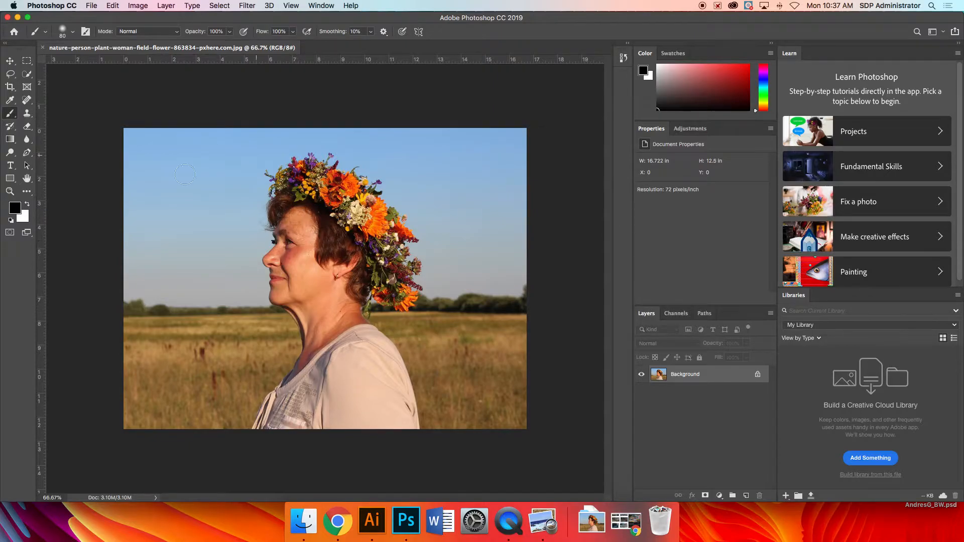
mouse_move(339, 251)
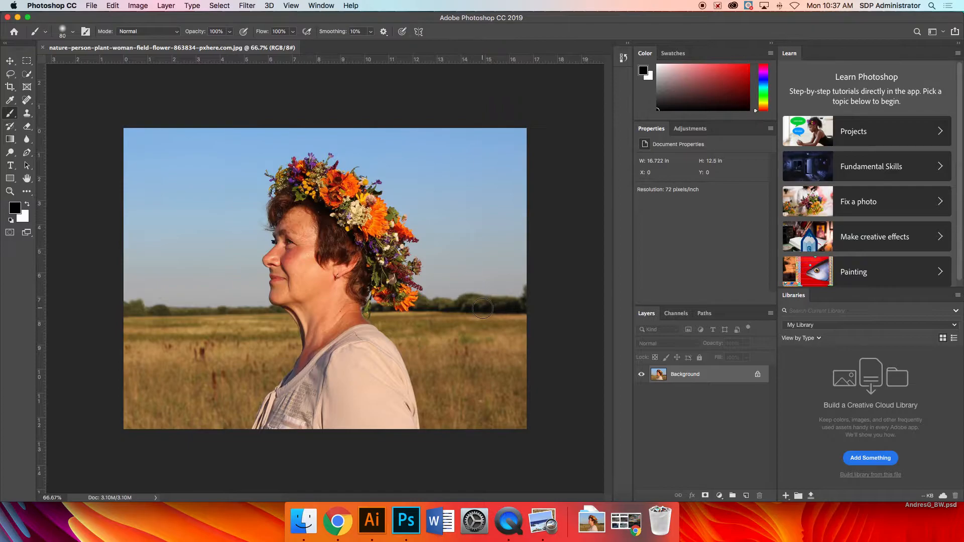
mouse_move(345, 153)
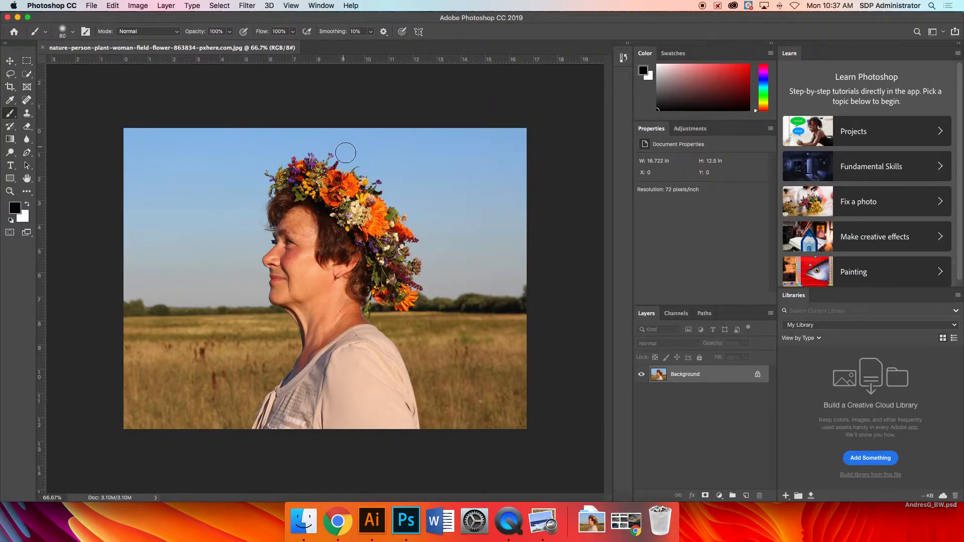
mouse_move(714, 397)
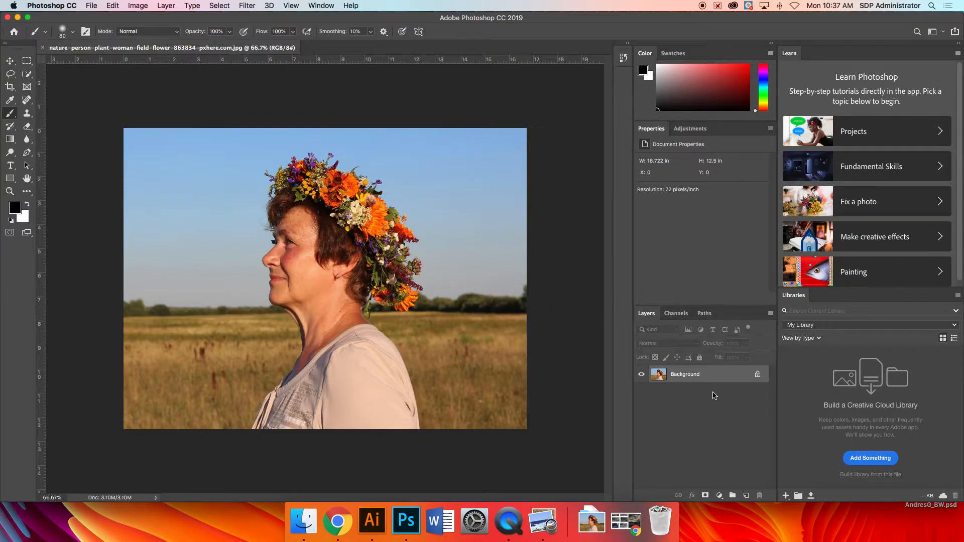
mouse_move(22, 58)
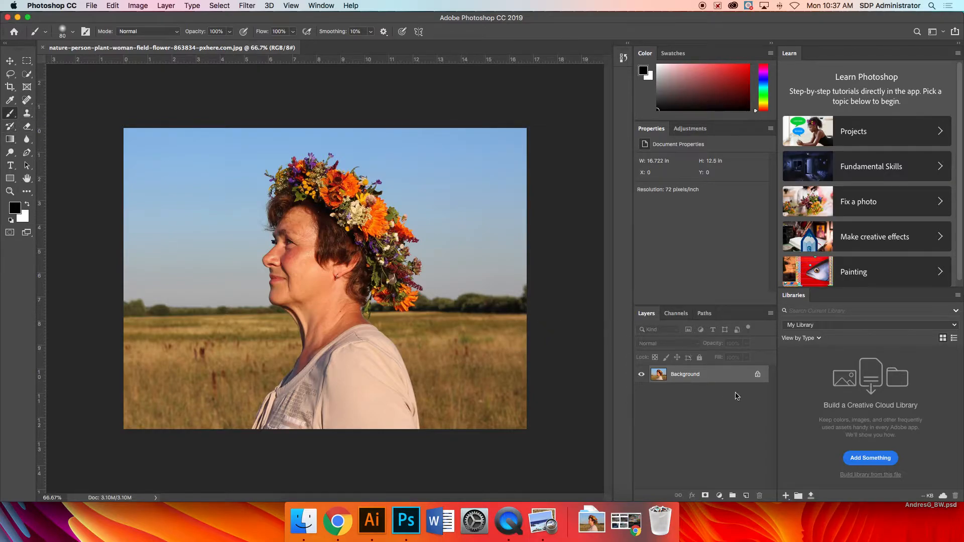
mouse_move(232, 29)
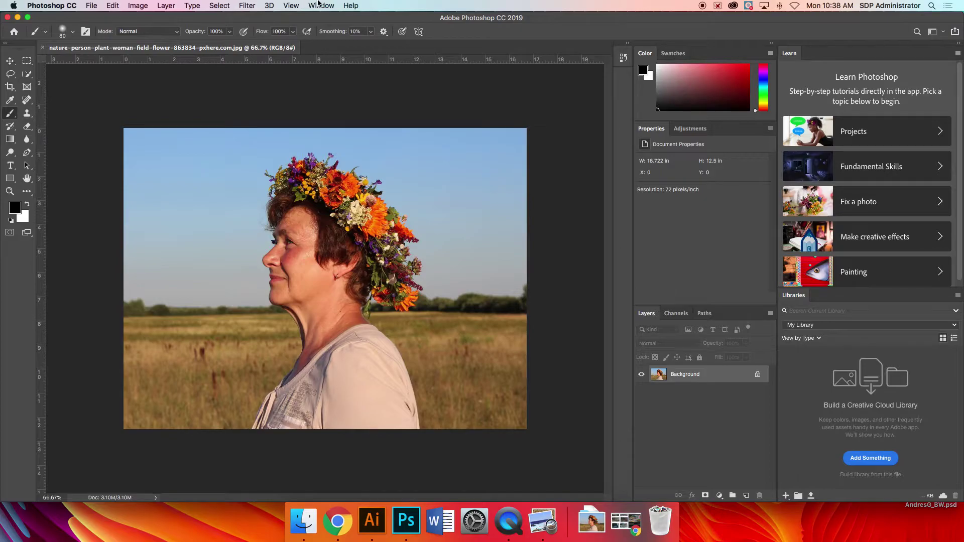
Step: Rearrange the workspace layout so the Tools panel shows two columns
left_click(320, 5)
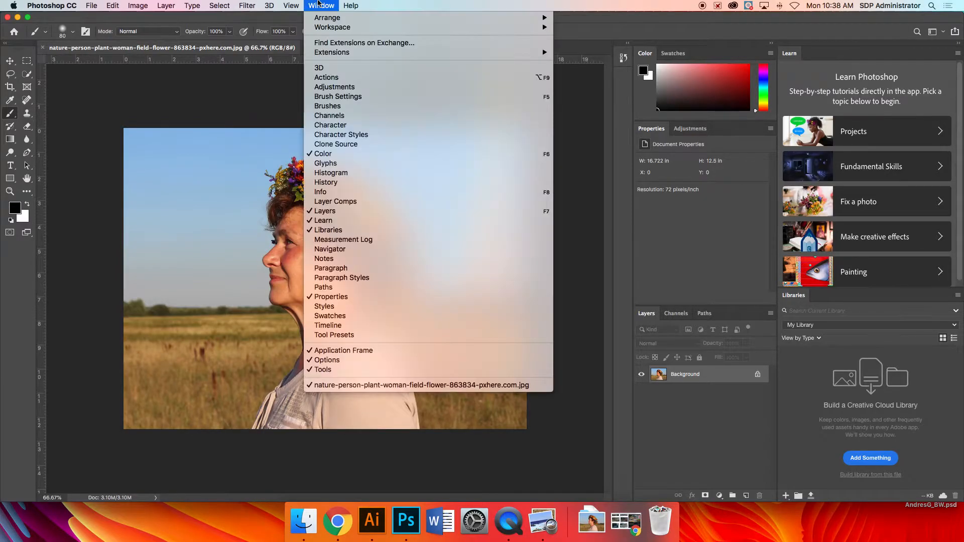
mouse_move(332, 27)
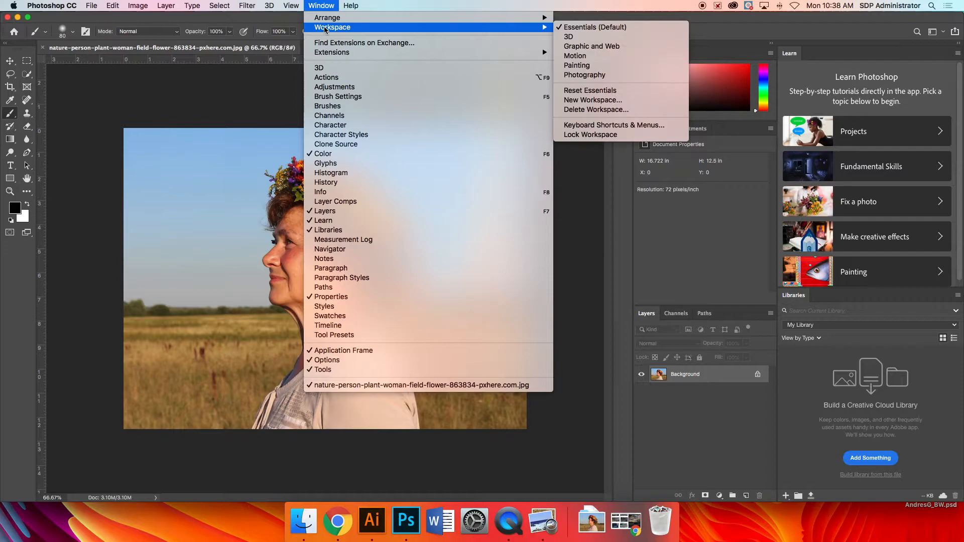
mouse_move(594, 28)
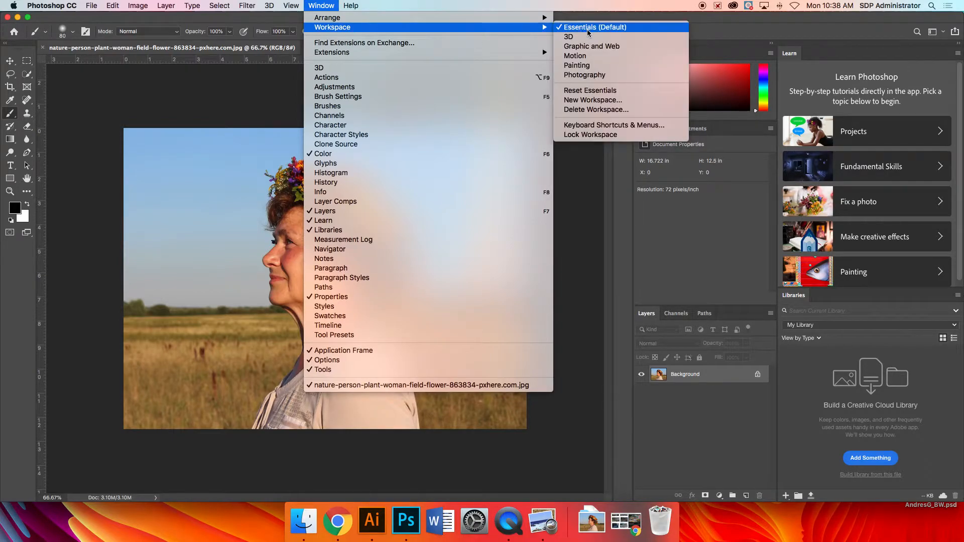
mouse_move(590, 90)
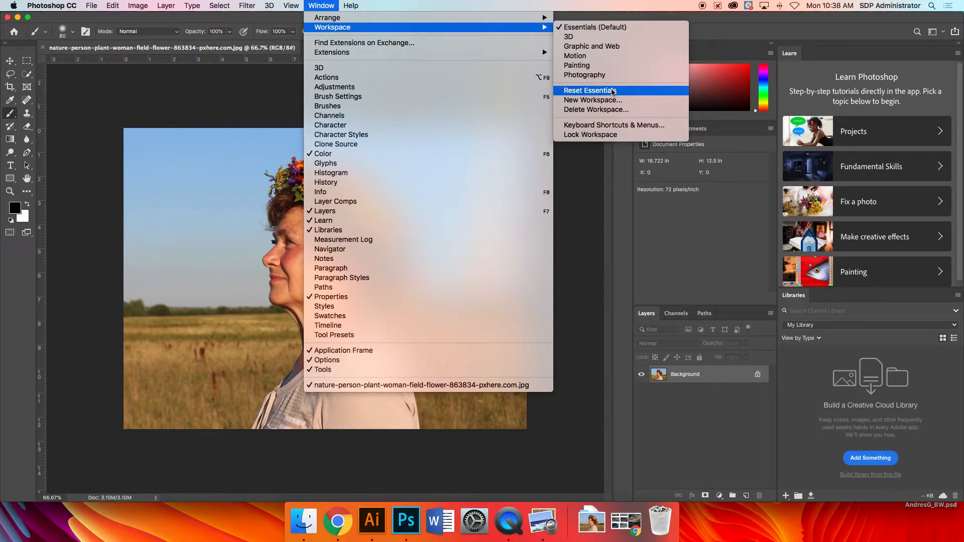
left_click(589, 91)
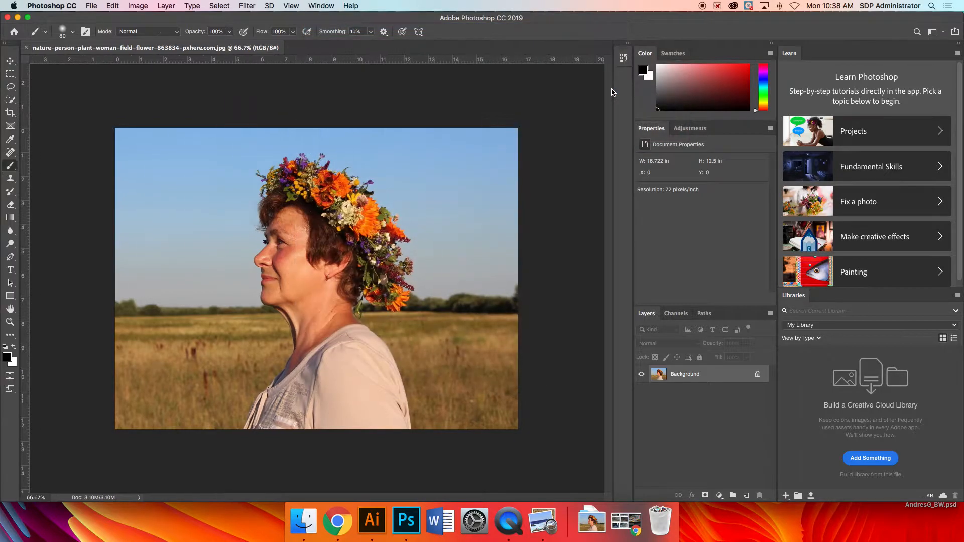
mouse_move(5, 47)
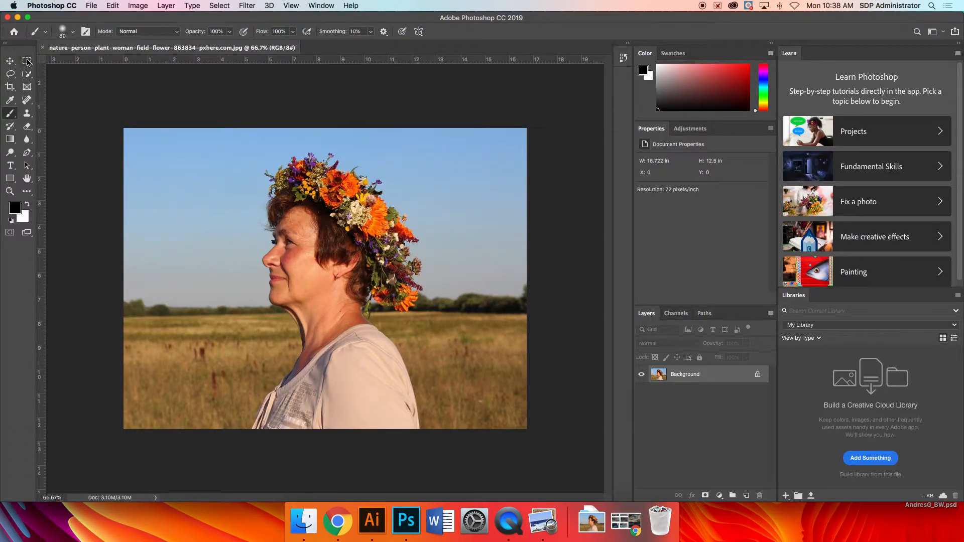
mouse_move(572, 269)
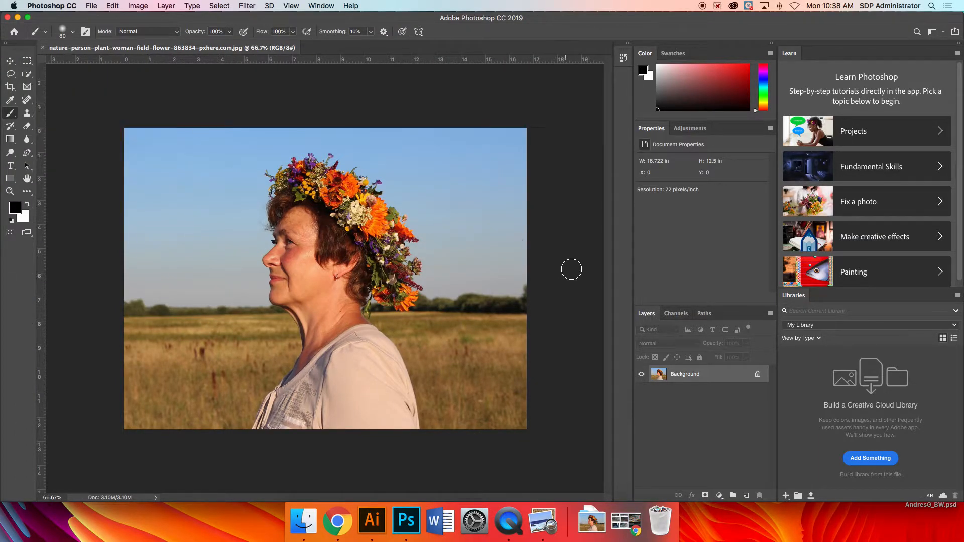
mouse_move(747, 461)
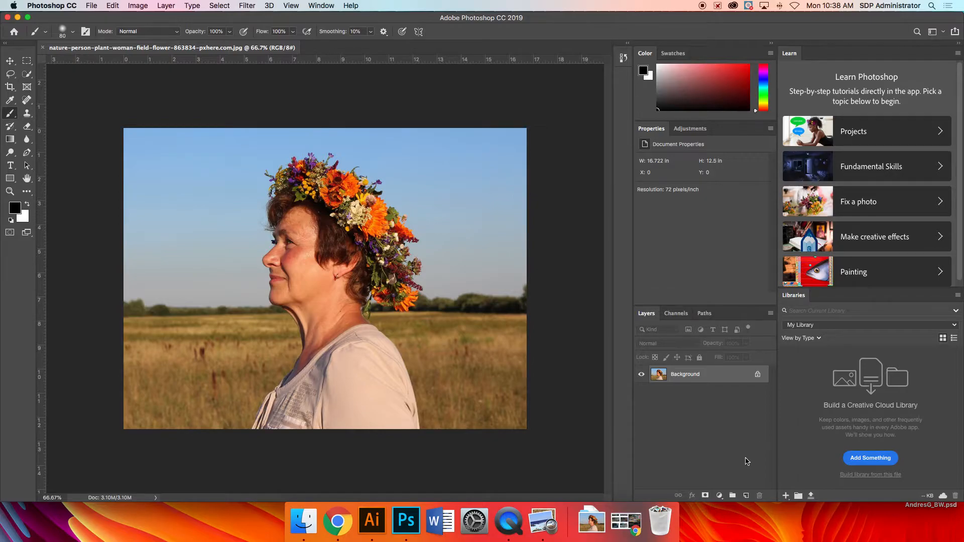
mouse_move(743, 468)
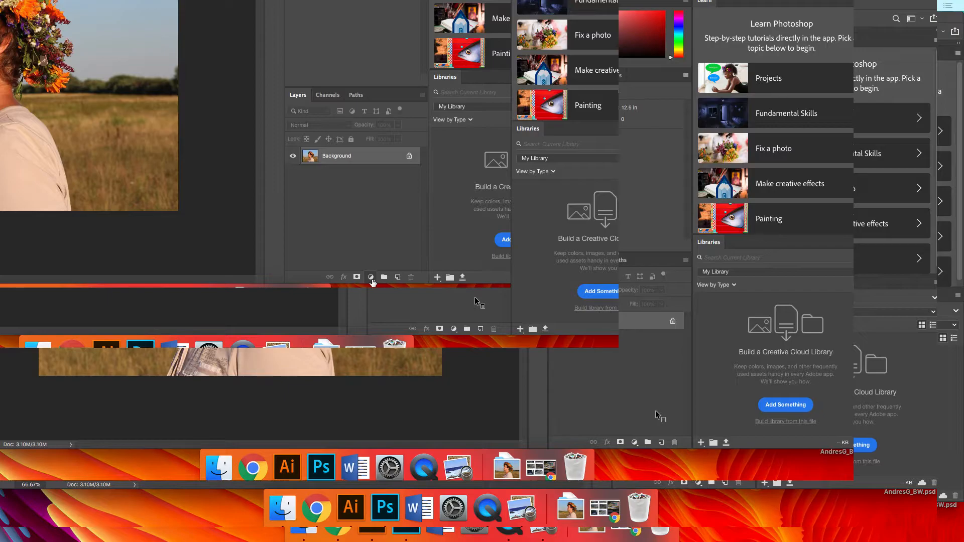
Step: Add a Black & White adjustment layer above Background, turning the portrait grayscale
left_click(370, 277)
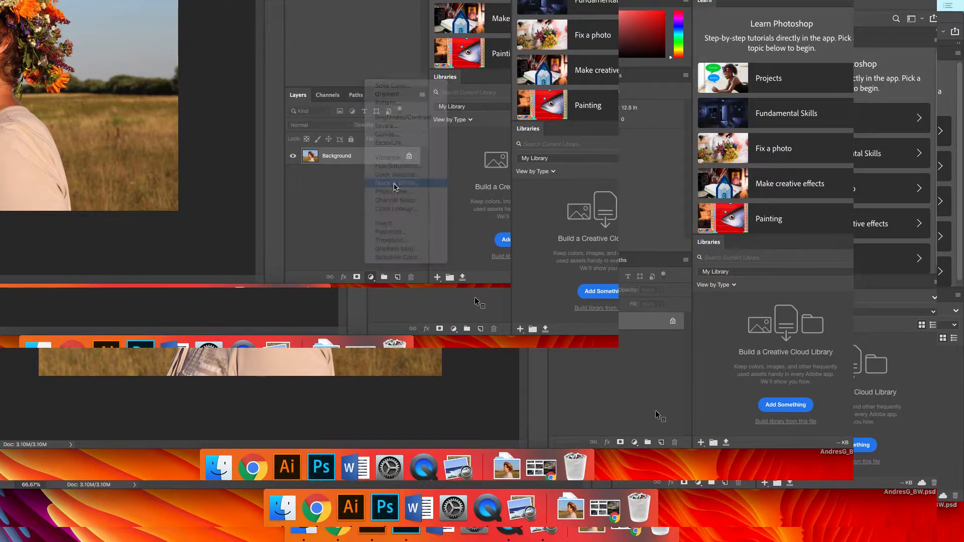
left_click(395, 183)
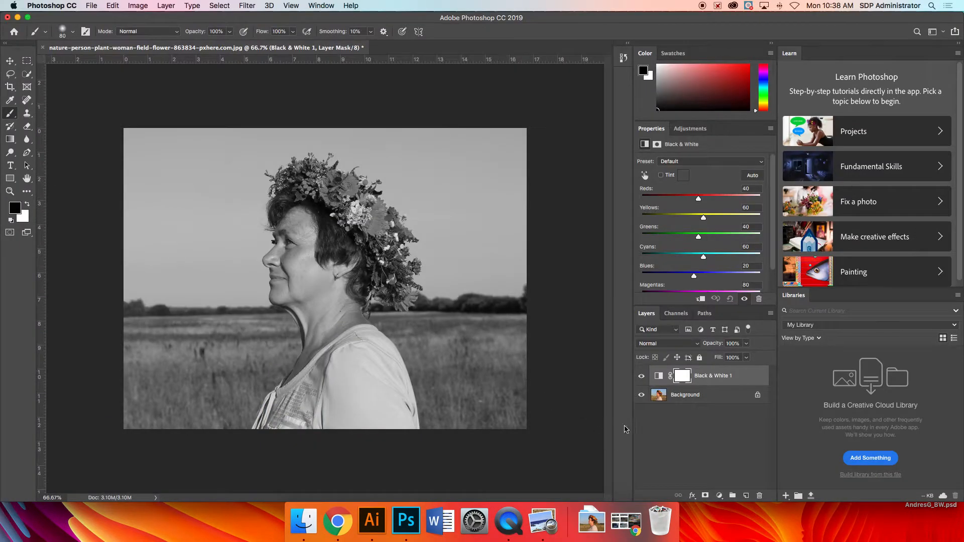
mouse_move(586, 338)
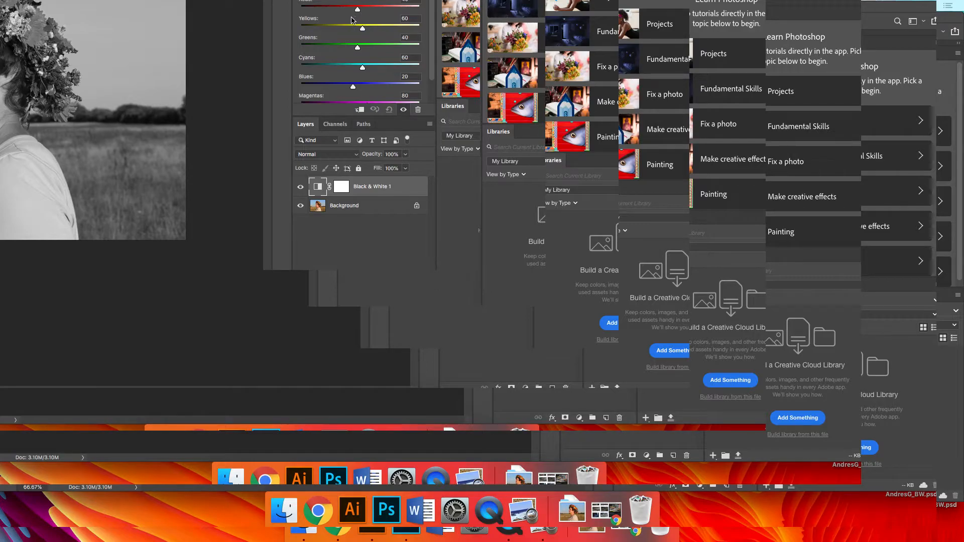
mouse_move(391, 17)
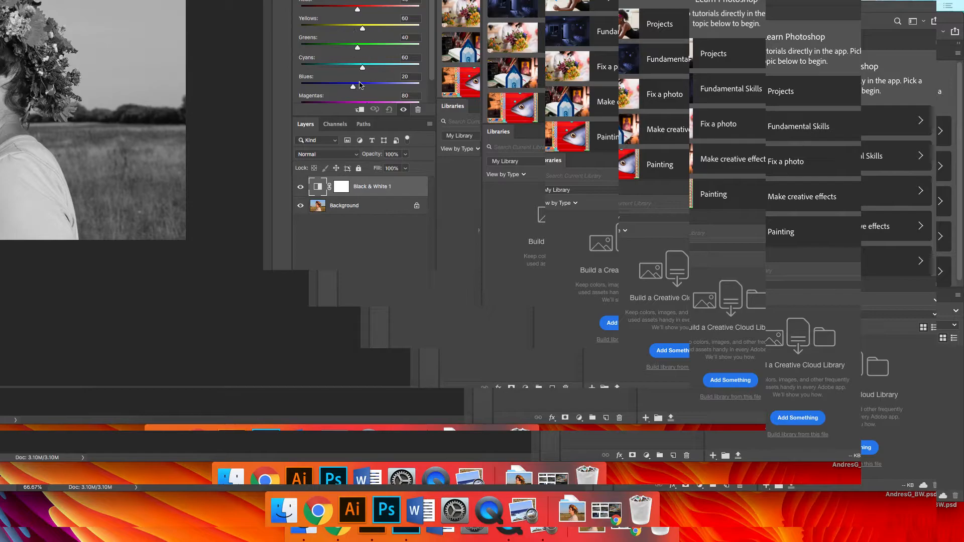
left_click(329, 186)
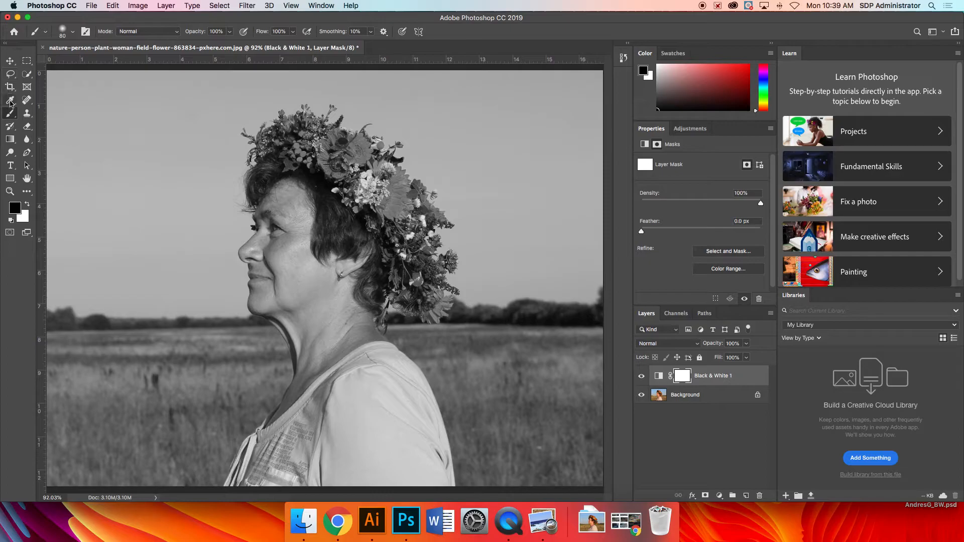
mouse_move(10, 117)
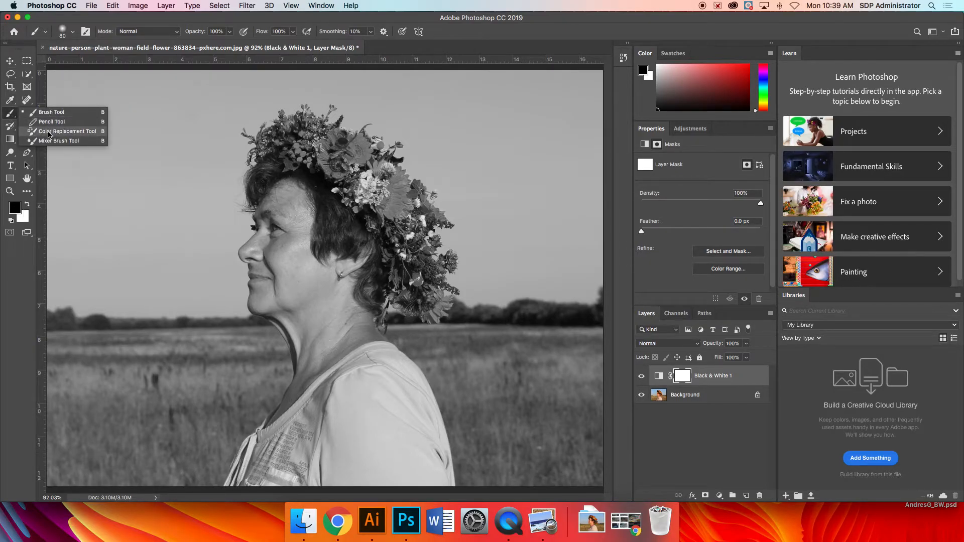
Step: Select the Brush Tool and keep black as the foreground painting colour
left_click(26, 114)
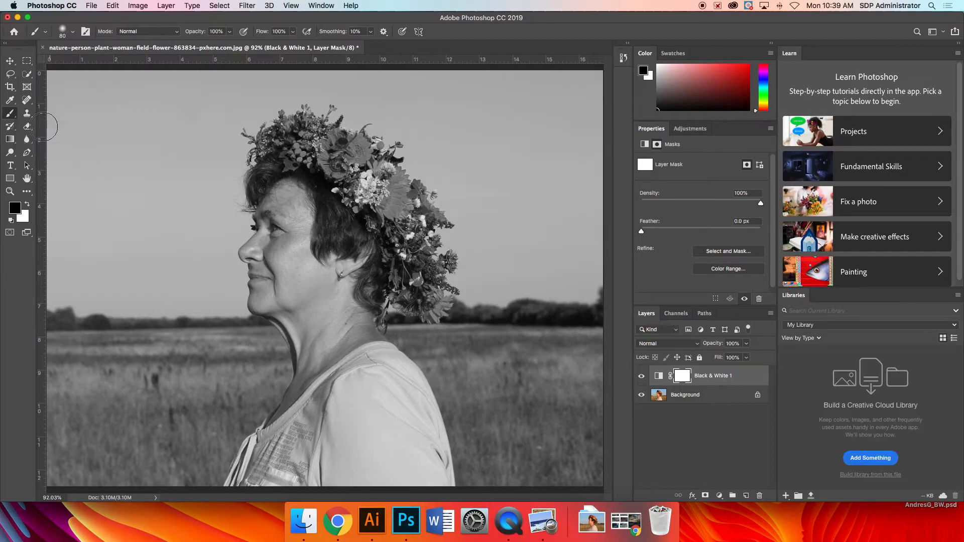
left_click(14, 208)
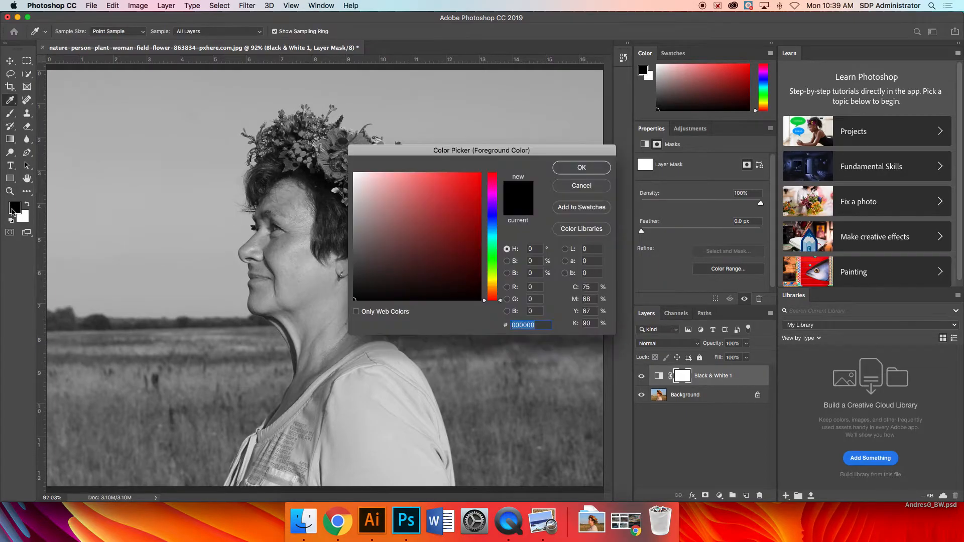
left_click(580, 168)
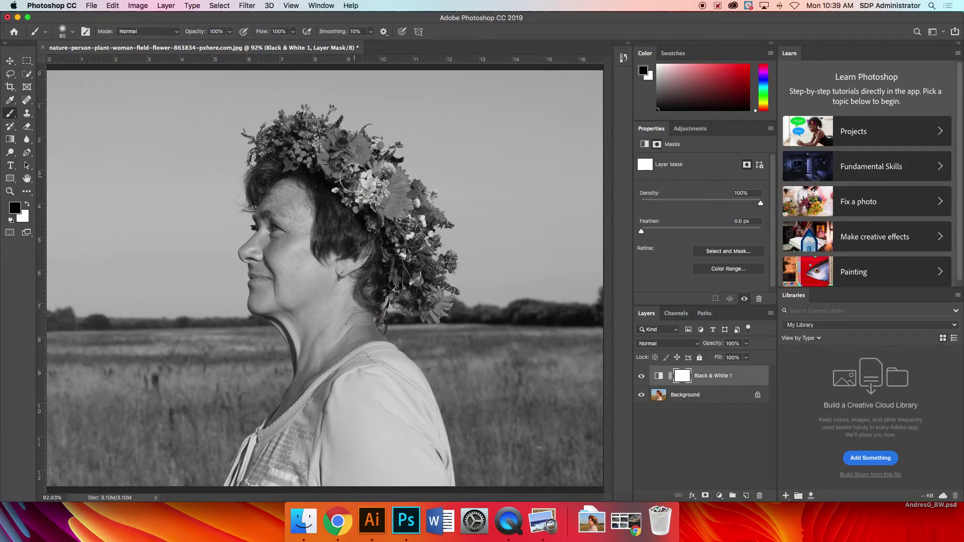
mouse_move(372, 194)
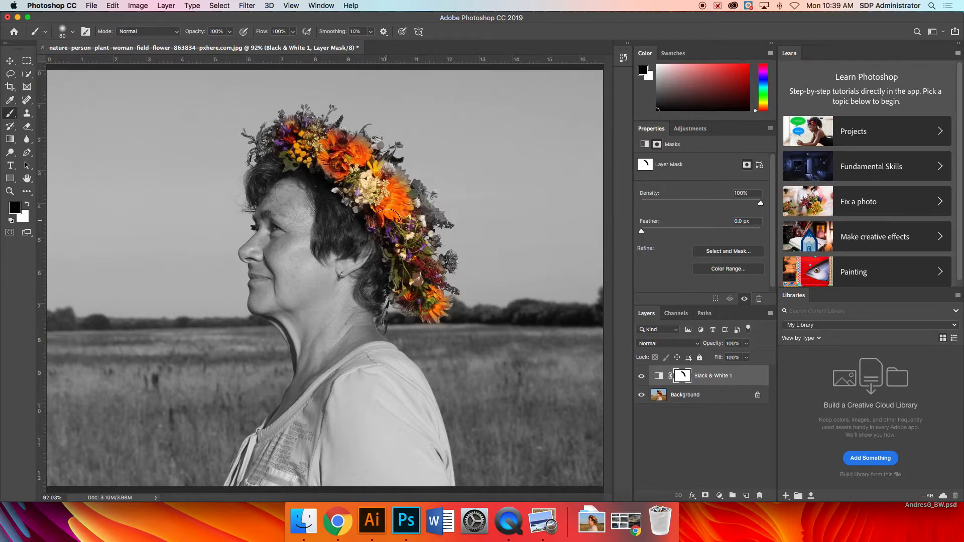
mouse_move(386, 229)
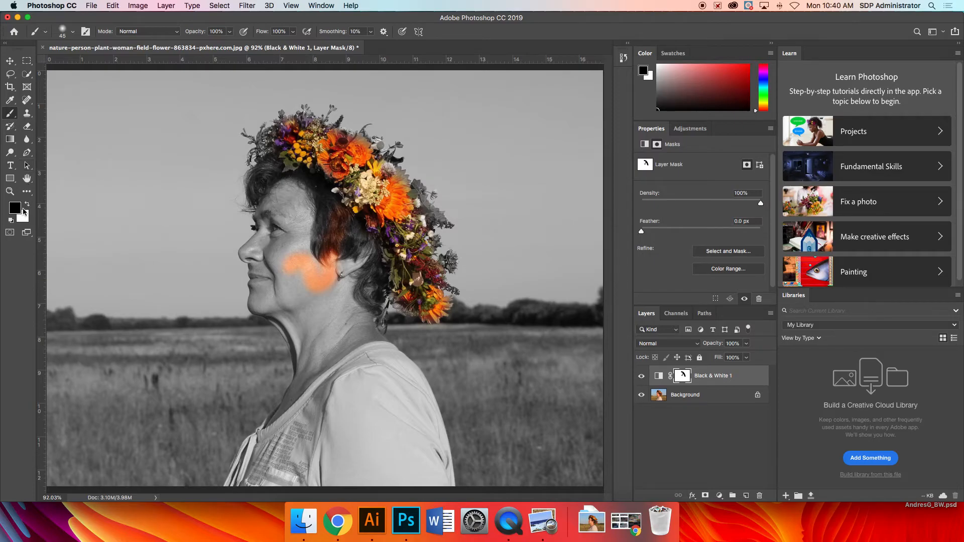
Step: Swap the painting colour to white to restore grayscale on the cheek
left_click(26, 204)
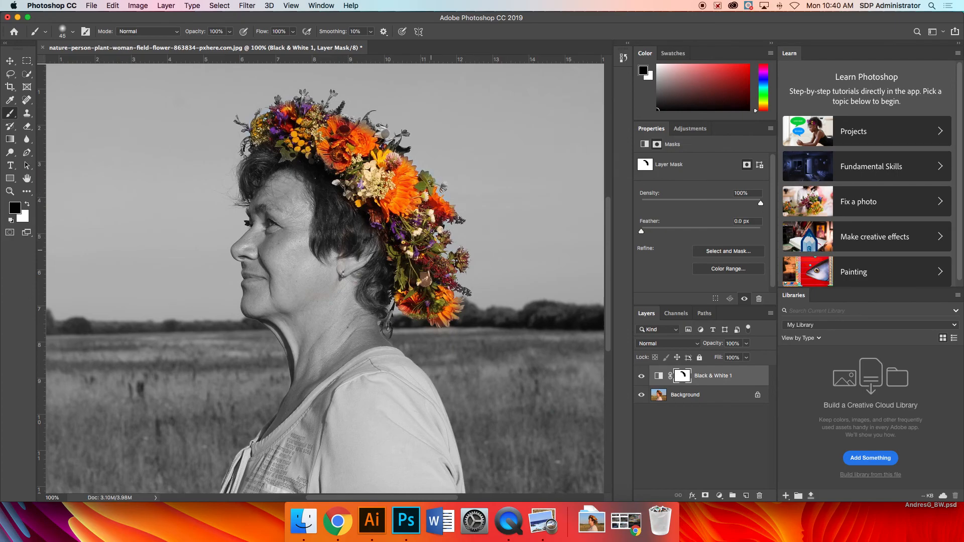
mouse_move(508, 521)
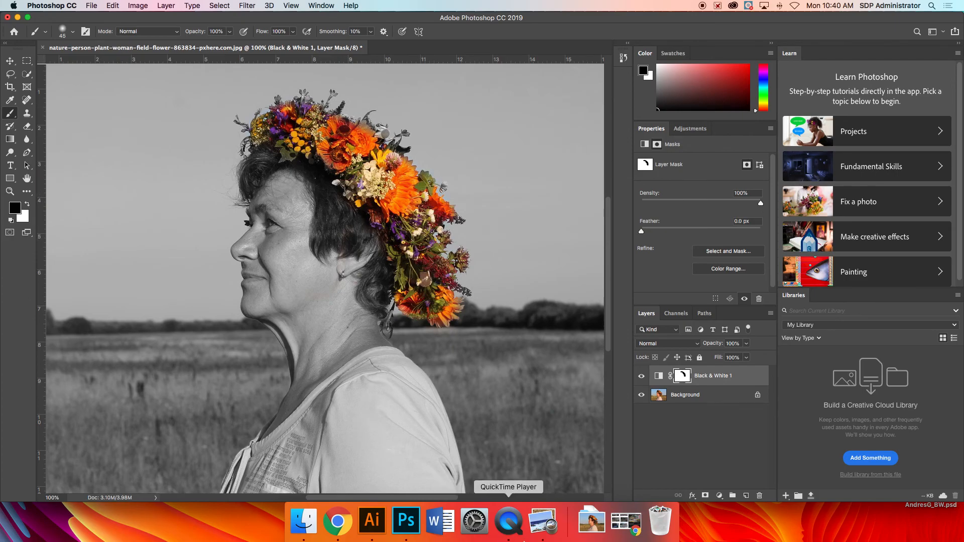